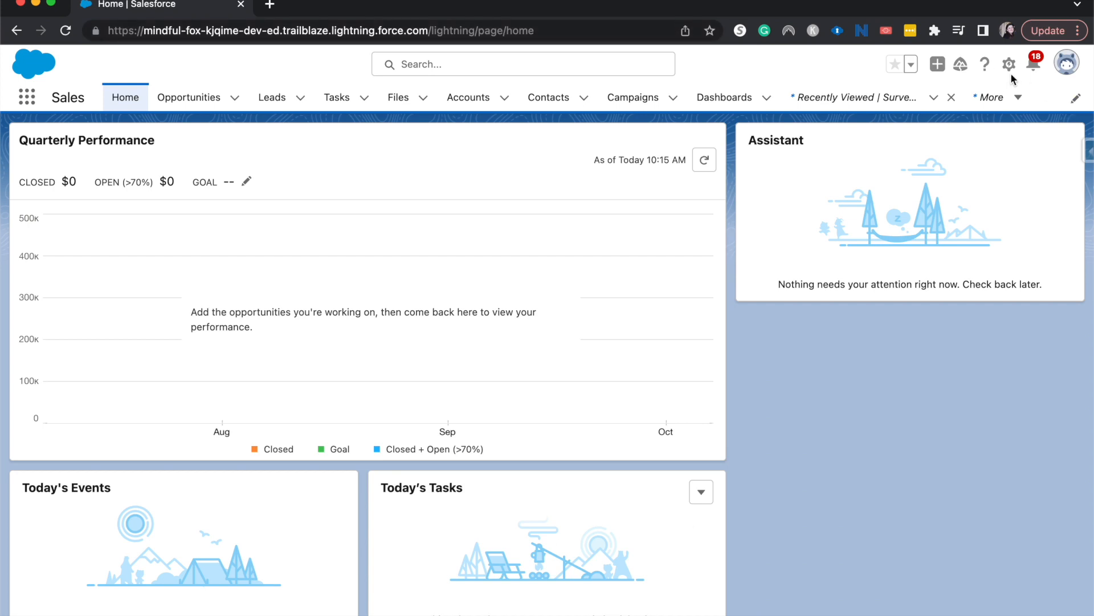
Step: Enable the Surveys toggle in Setup's Survey Settings and dismiss the walkthrough tips
click(1009, 64)
text(s)
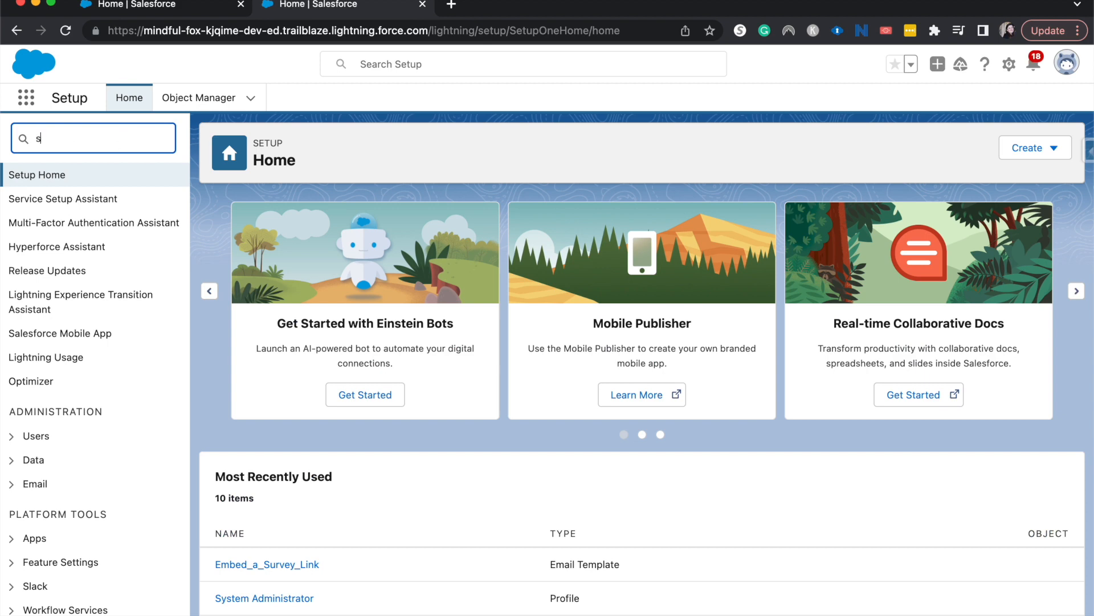
text(ur)
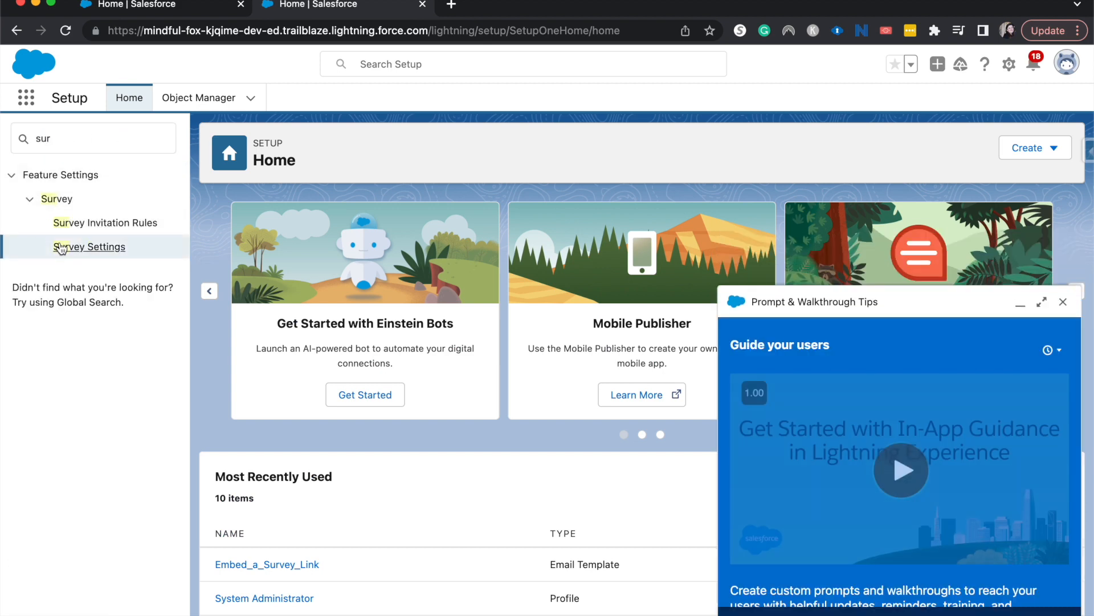
click(89, 247)
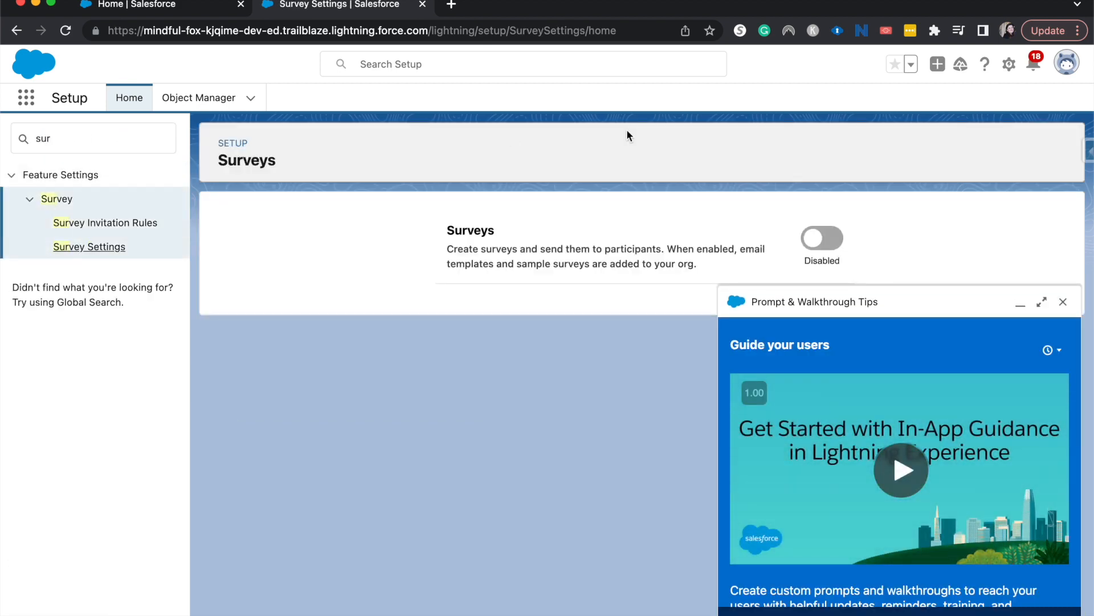
click(822, 238)
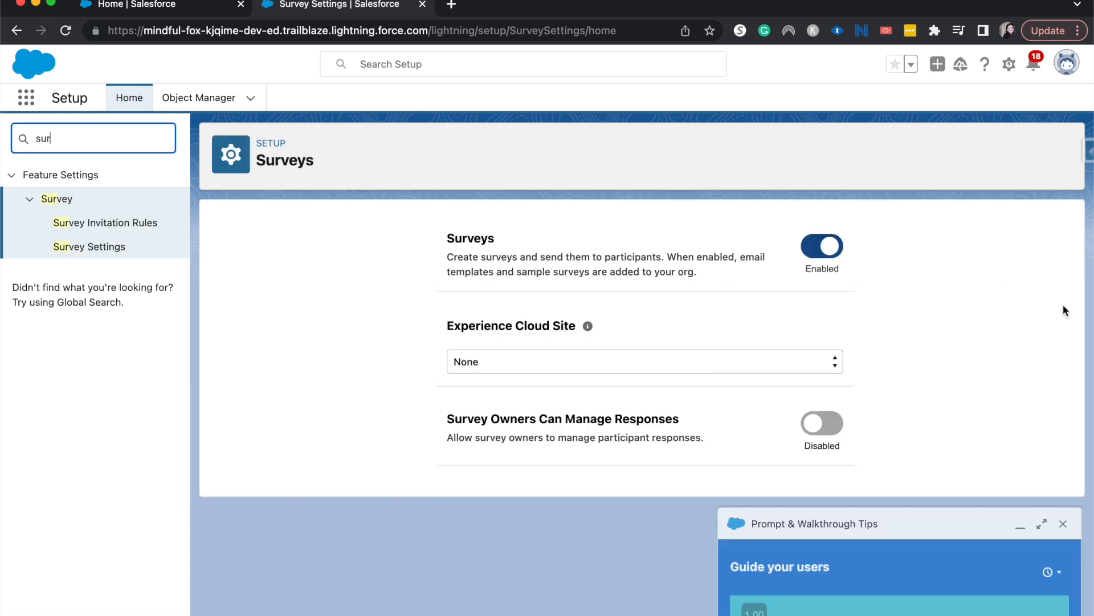
click(1063, 524)
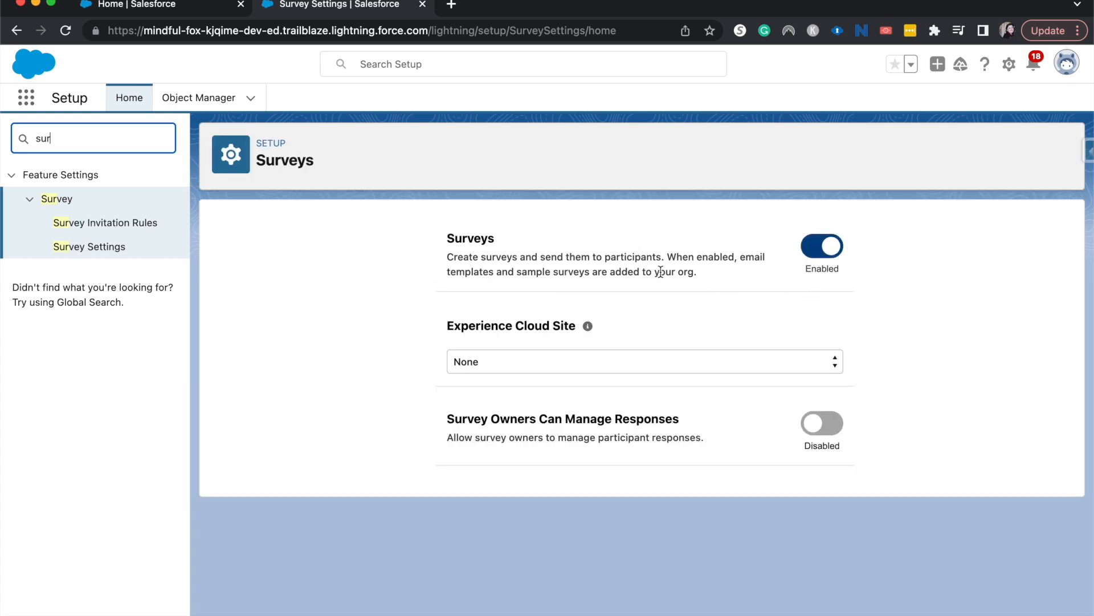
mouse_move(694, 233)
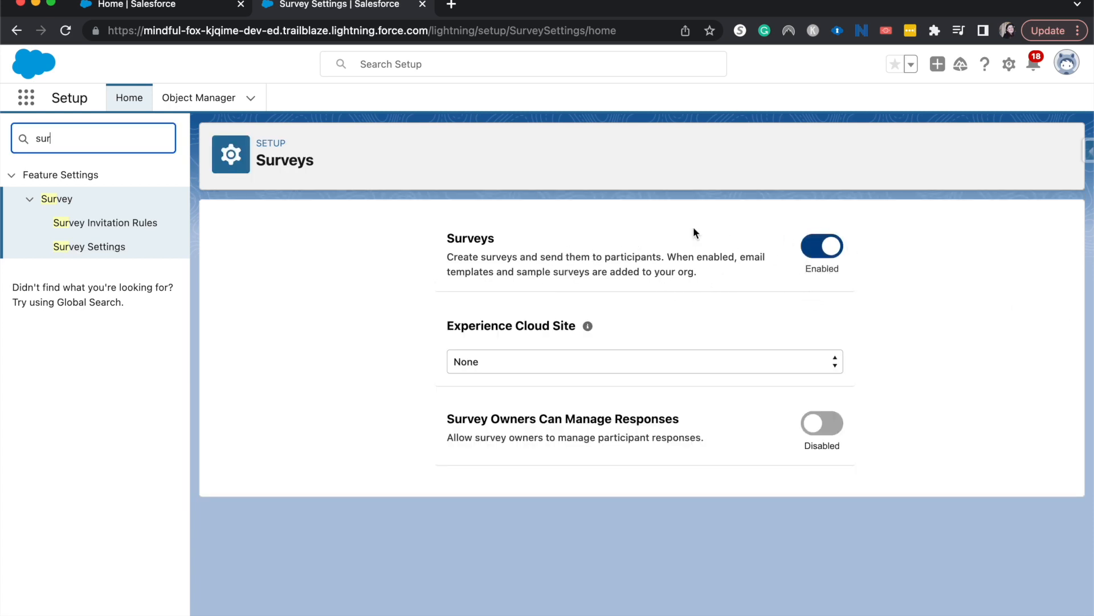
key(Backspace)
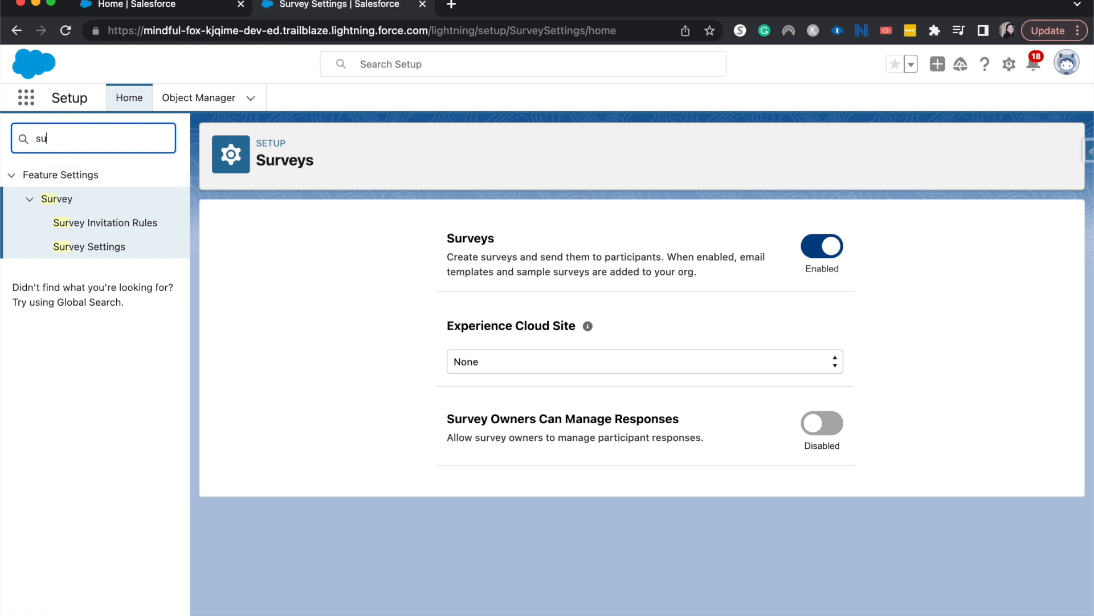
Step: From Permission Sets in Setup, start a new permission set
text(permi)
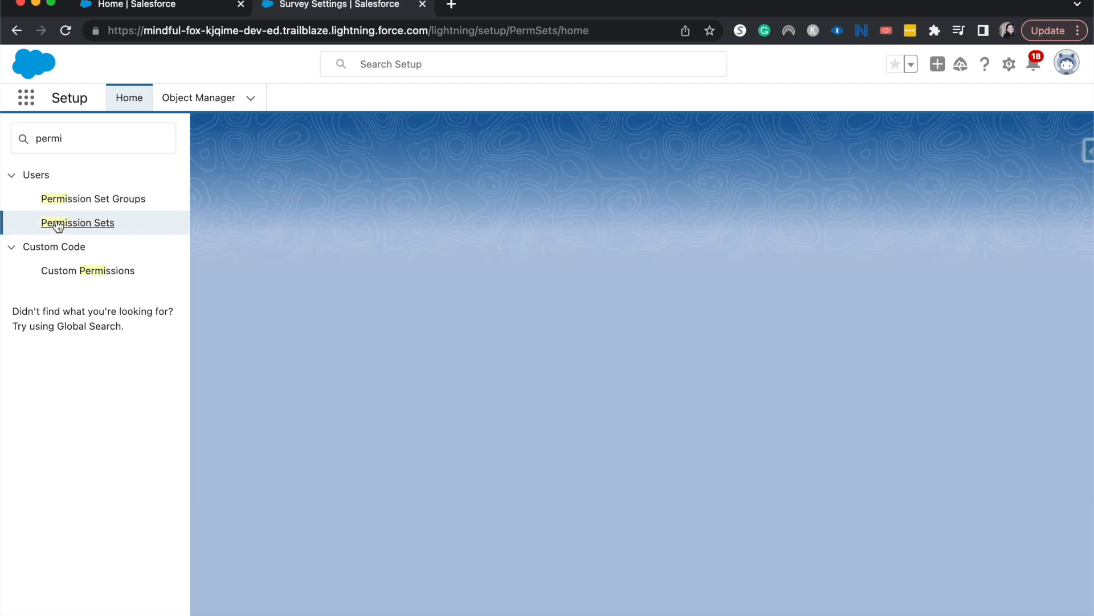
click(77, 222)
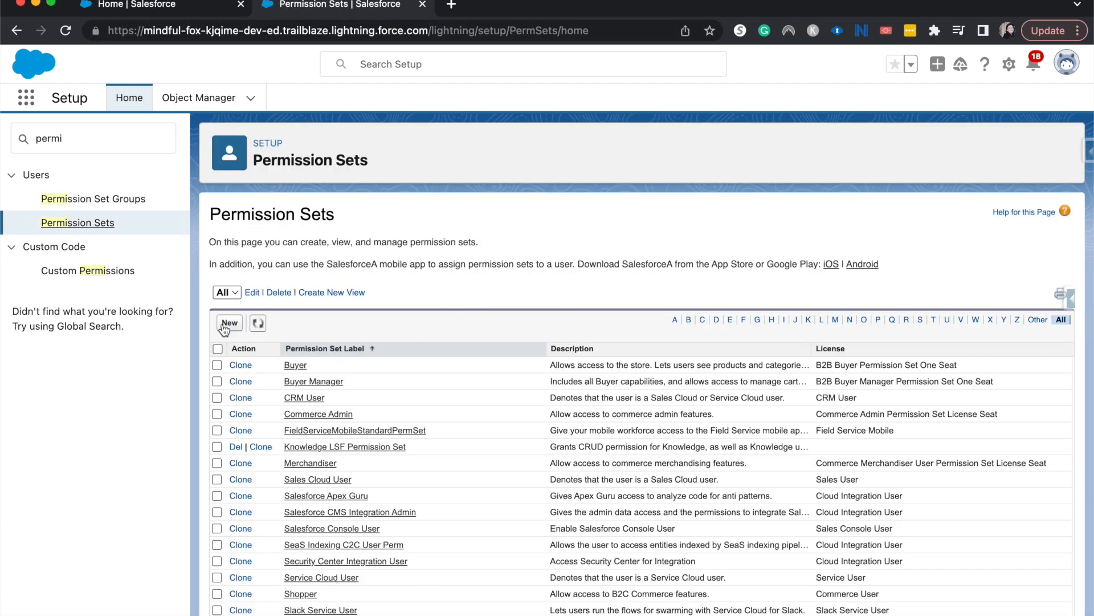
click(229, 323)
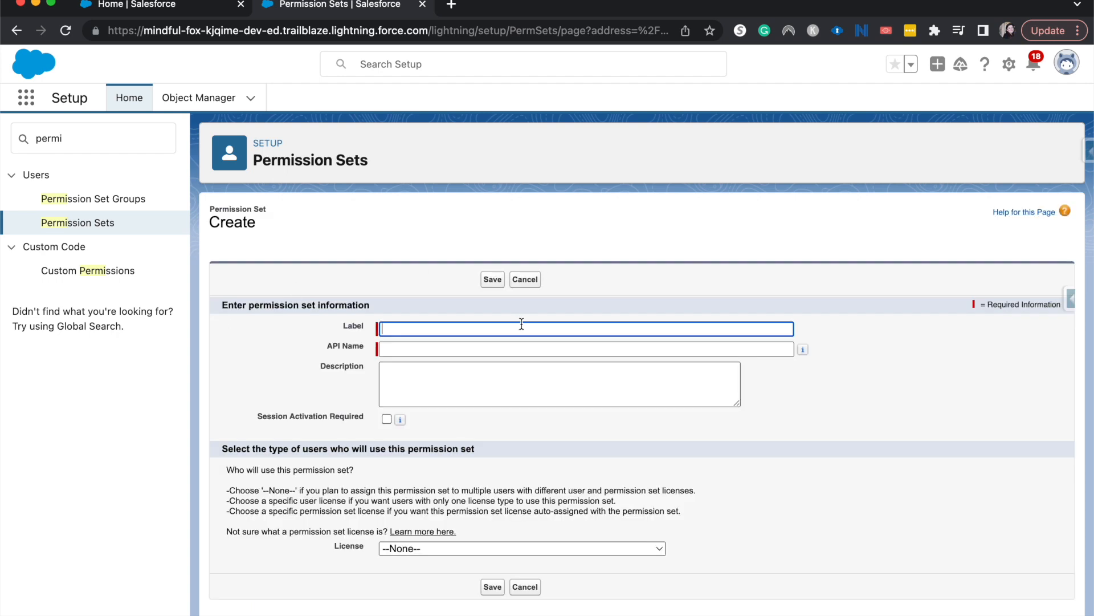
Step: Label the permission set 'Surveys Advanced Features' and save it
text(S)
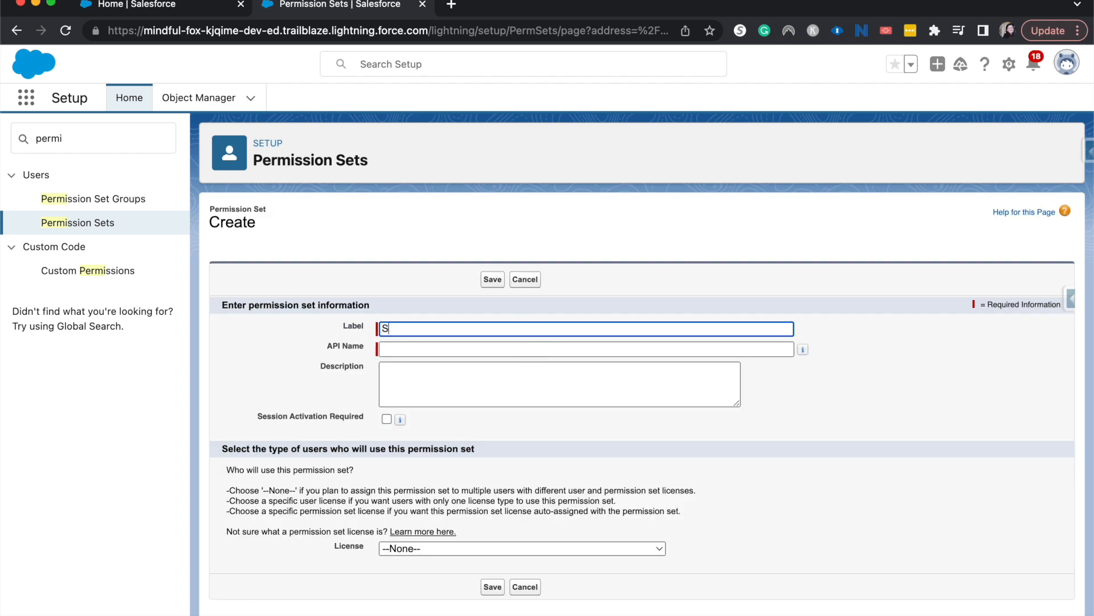
text(urveys)
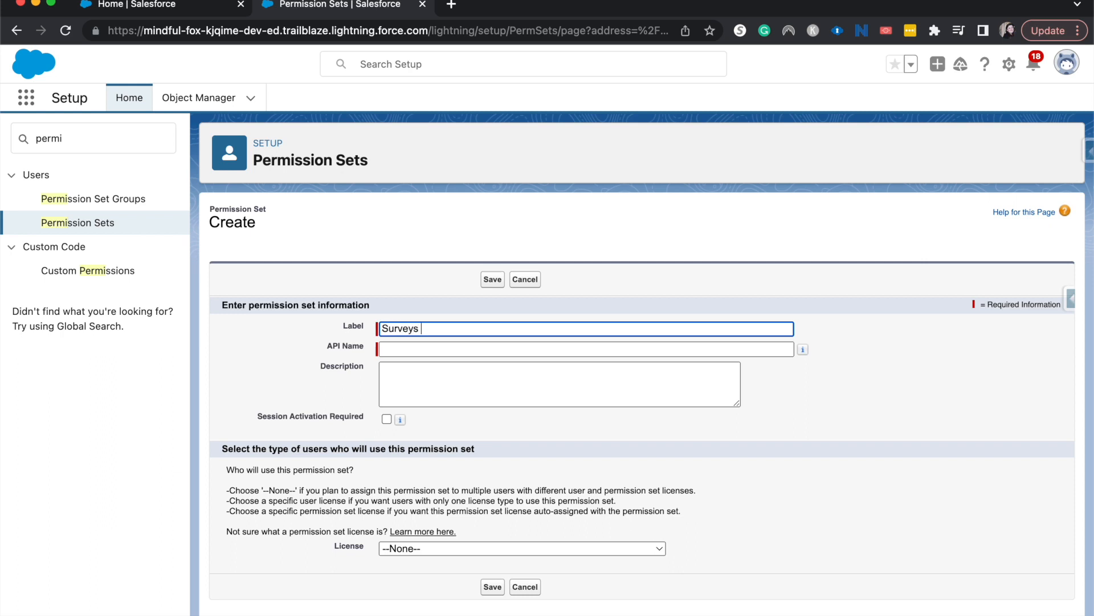
text(Adan)
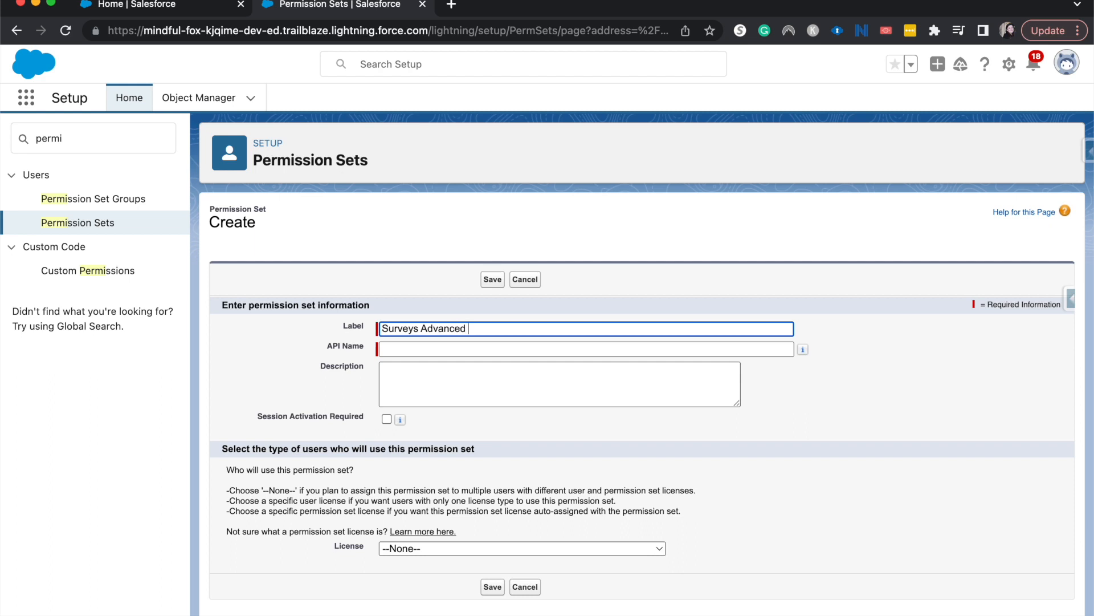
text(Features)
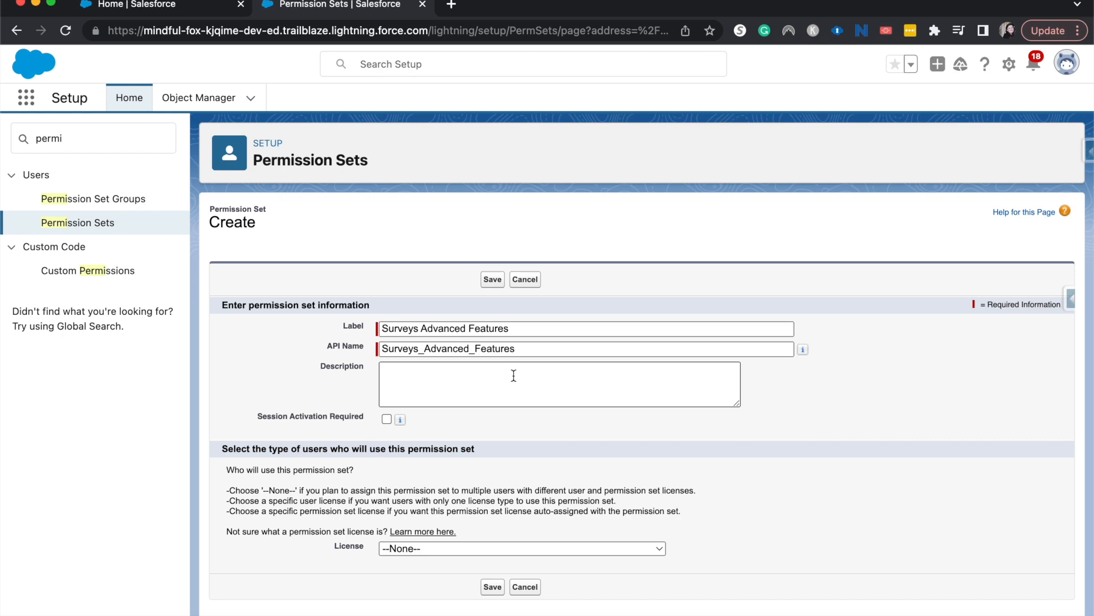
mouse_move(513, 383)
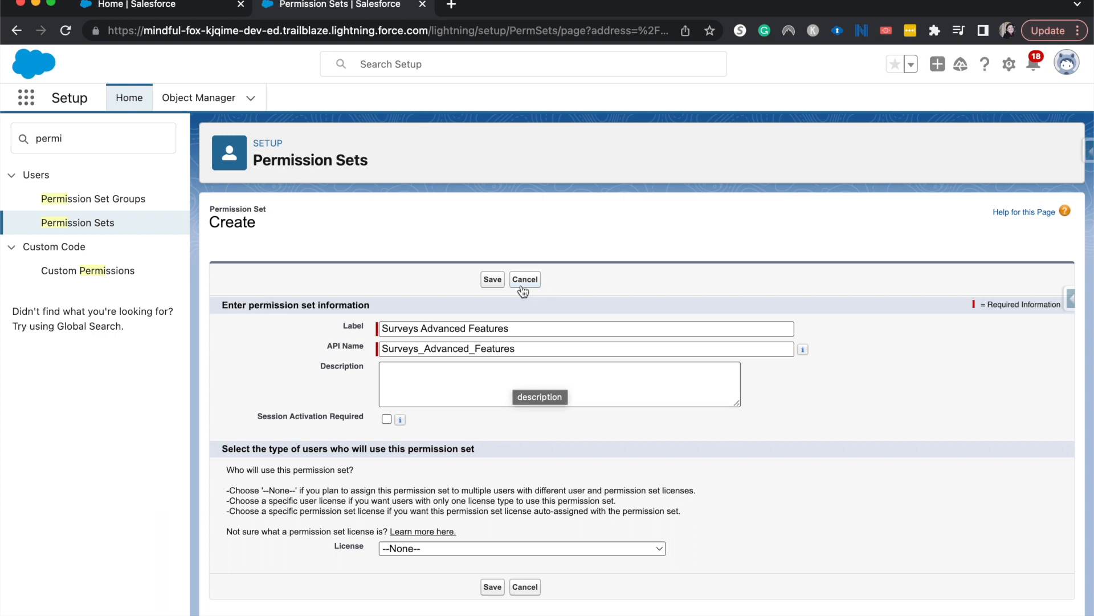
click(492, 280)
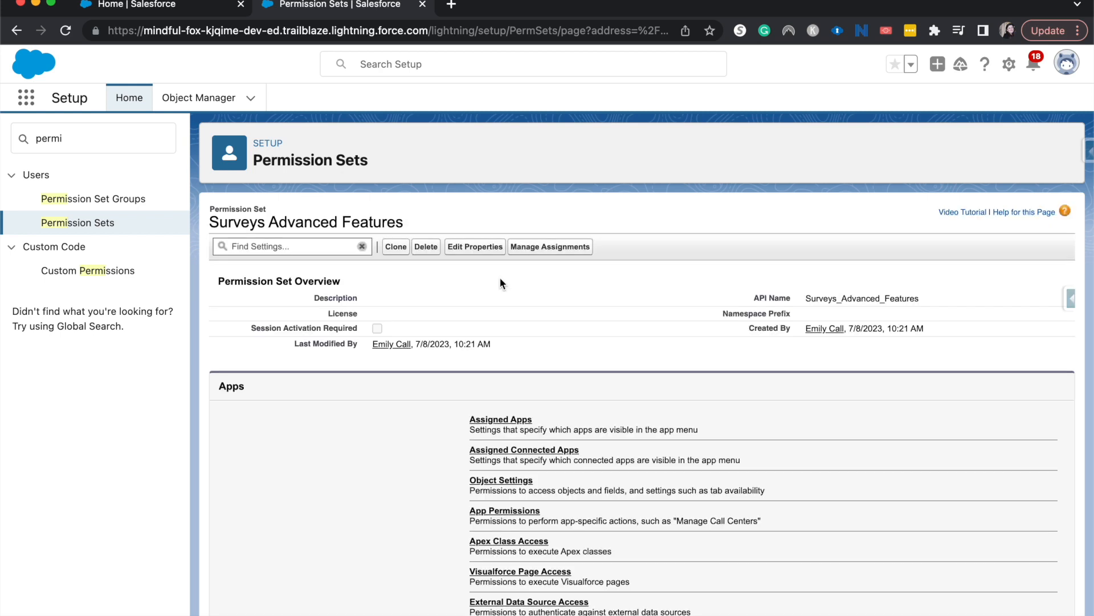
Step: Locate System Permissions in the permission set and begin editing them
click(293, 246)
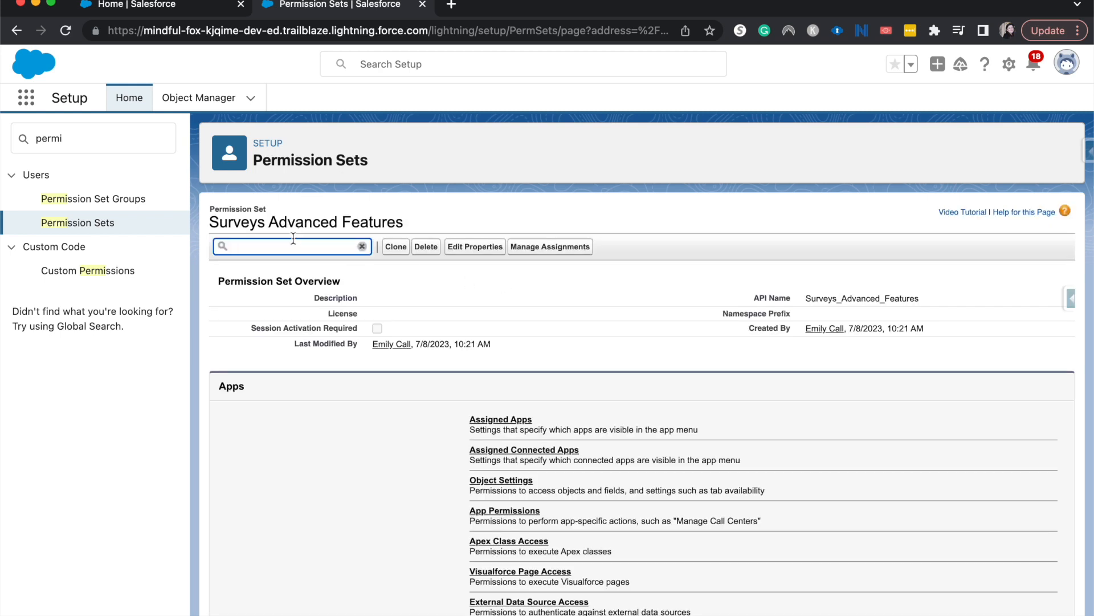
text(survey)
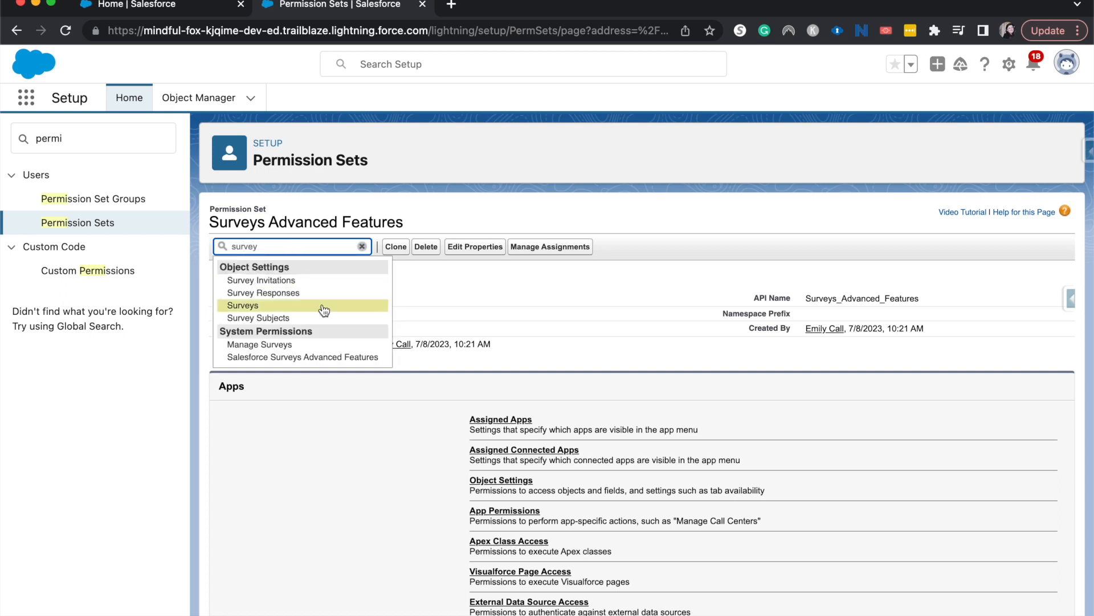
mouse_move(303, 357)
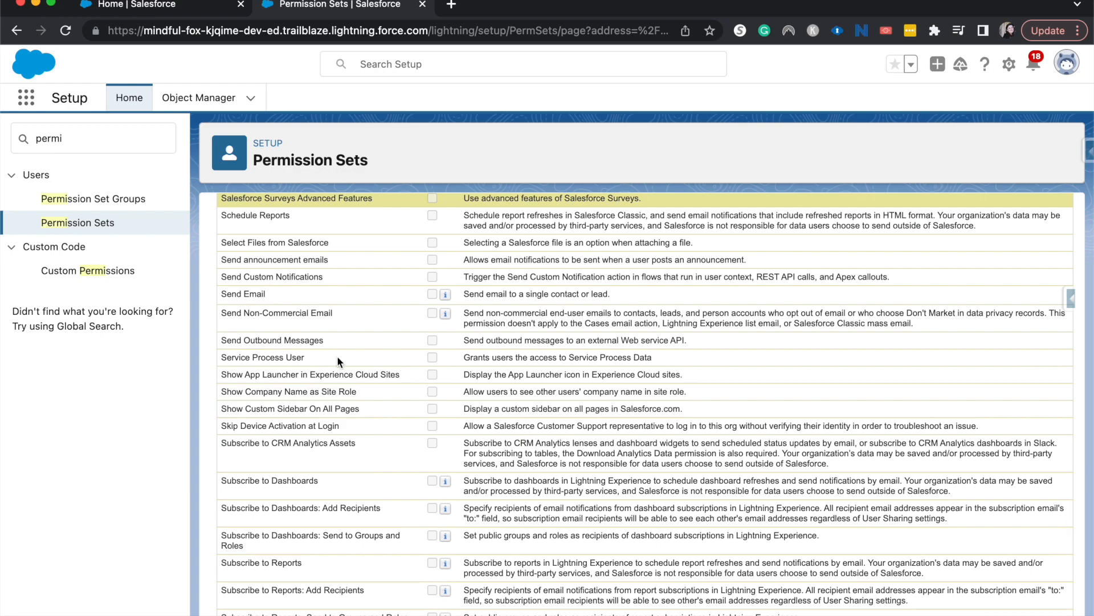
scroll(down, 3)
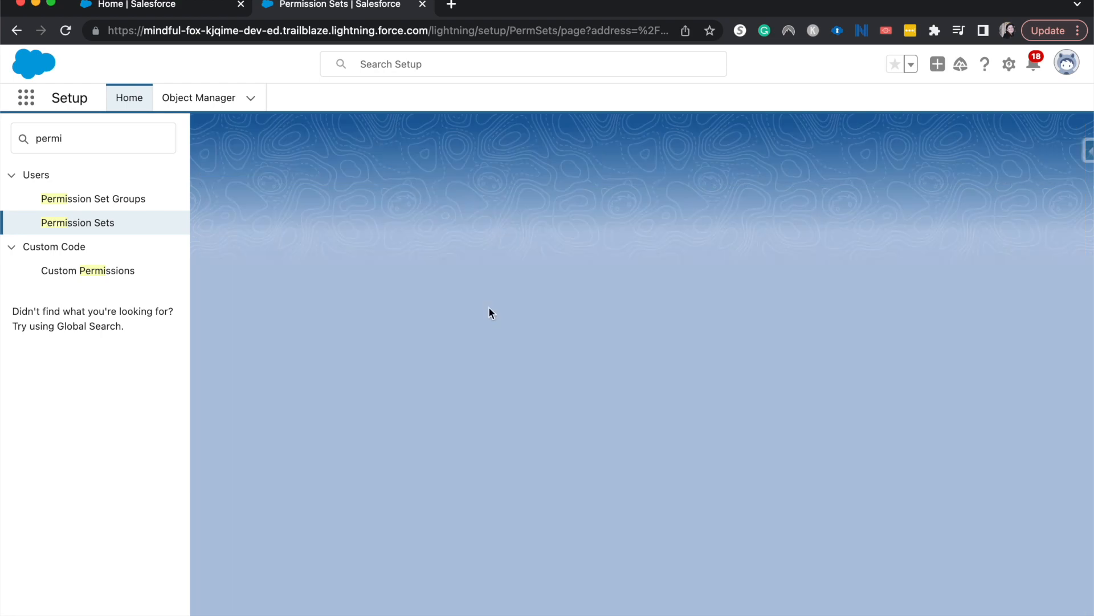
click(78, 223)
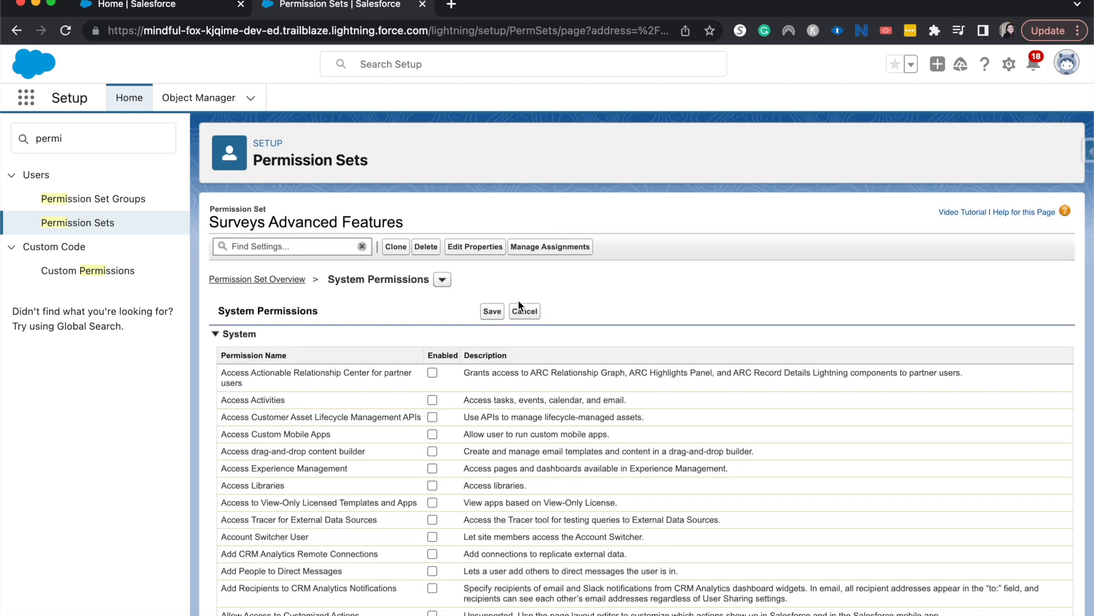
Step: Check the Salesforce Surveys Advanced Features permission, save and confirm the change
text(jerem)
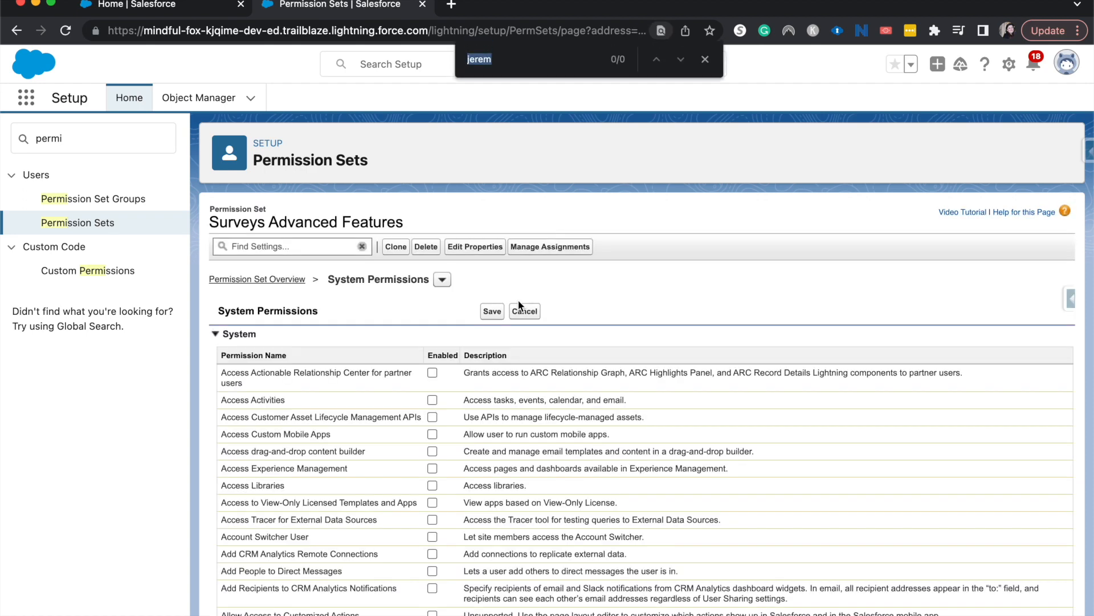
text(survey)
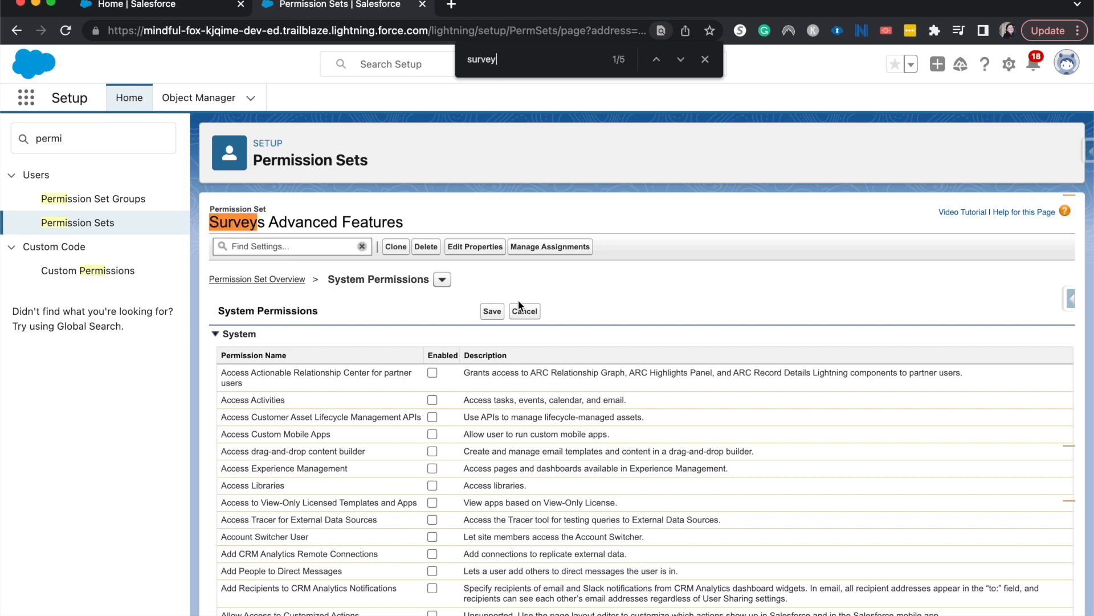
text(advanced)
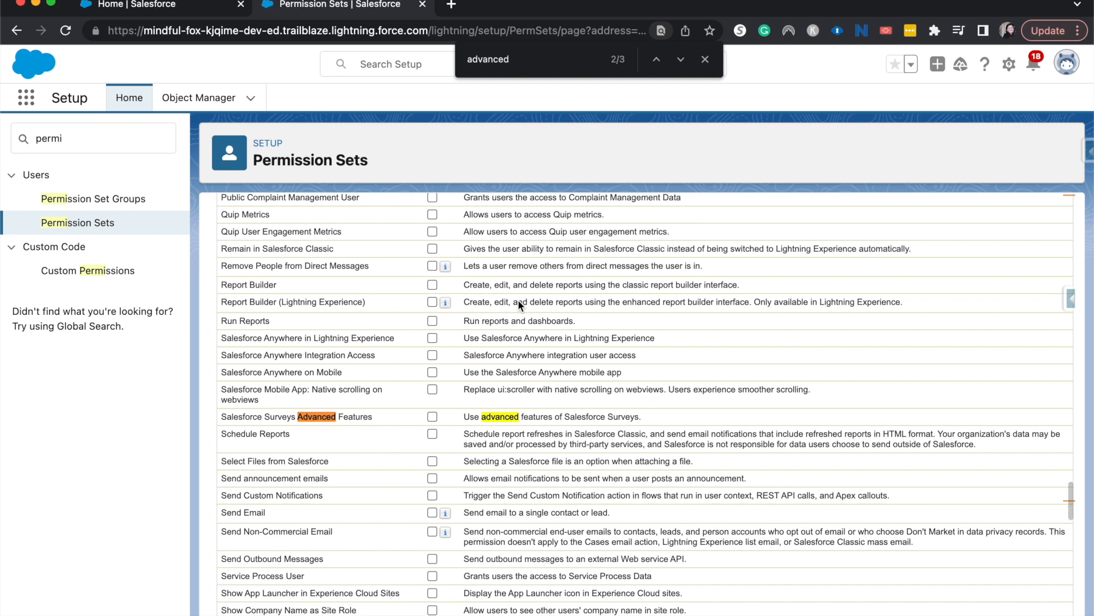
click(432, 417)
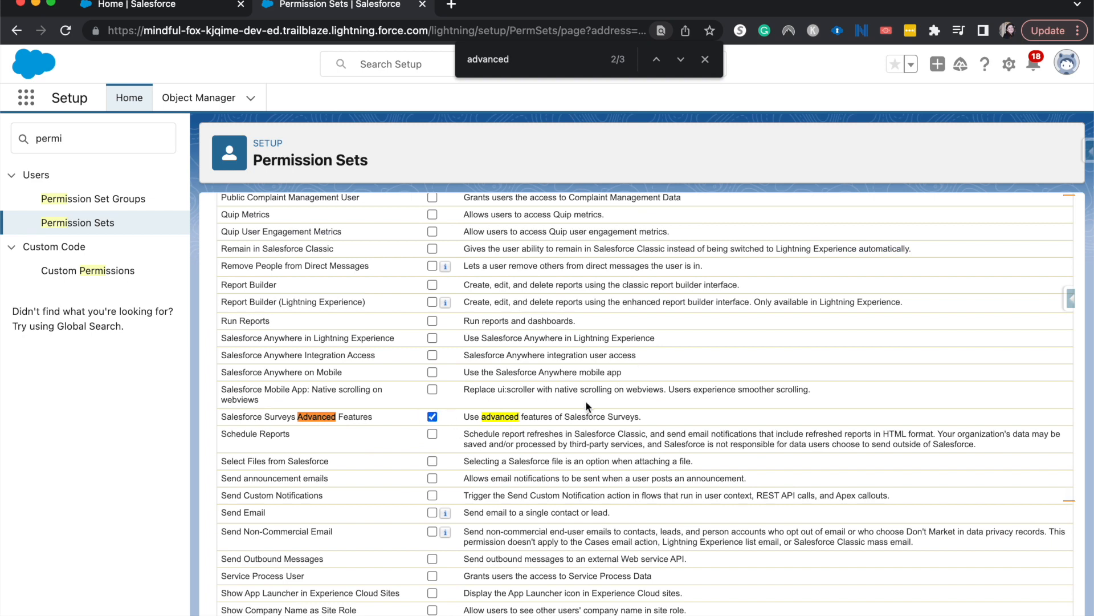
click(704, 59)
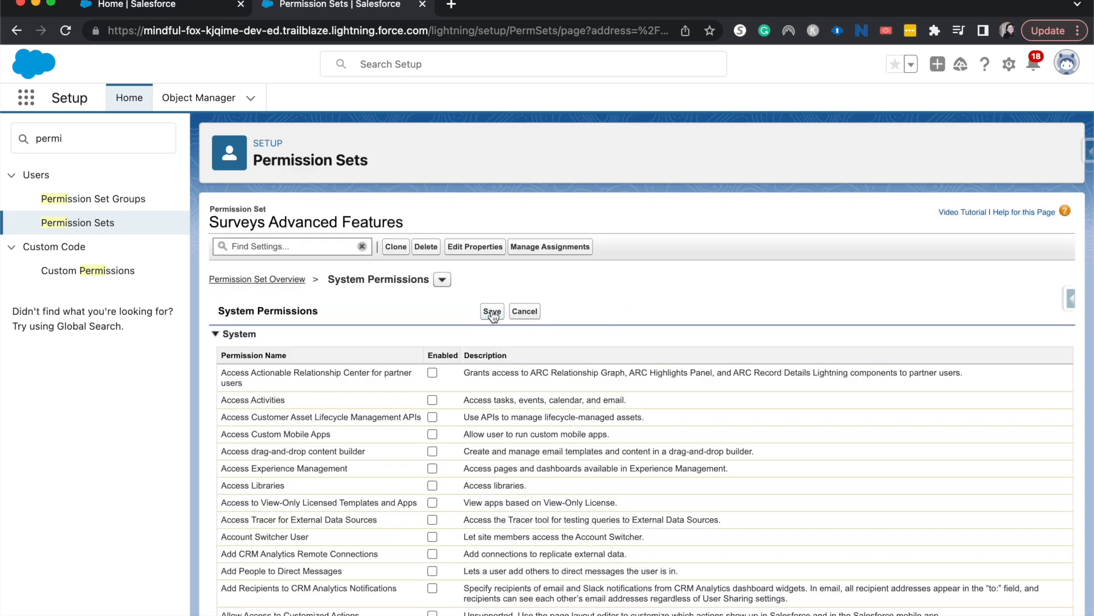
click(491, 310)
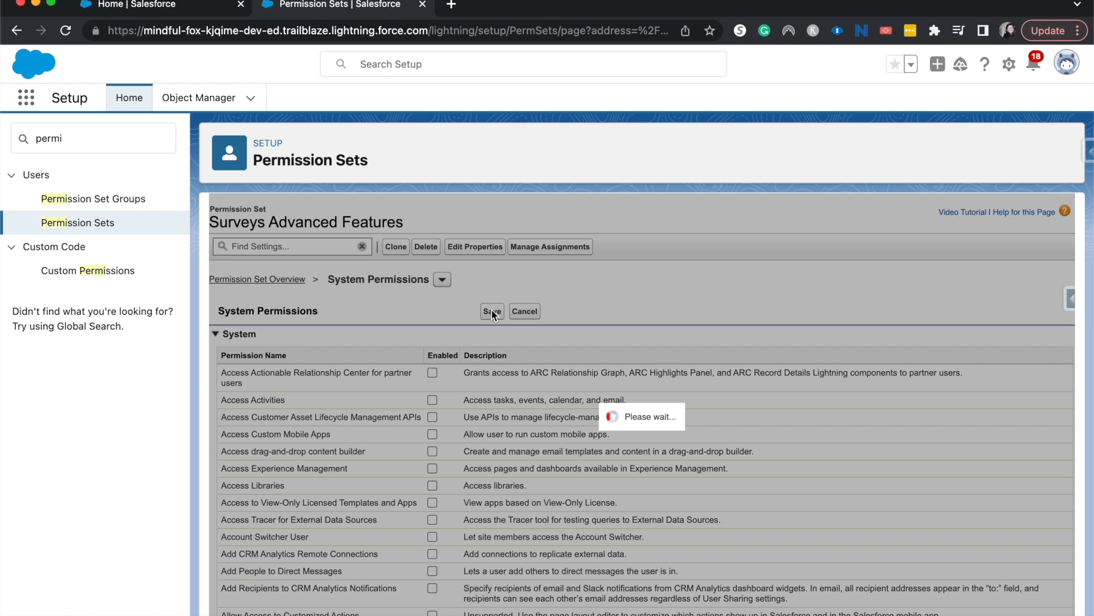
click(491, 310)
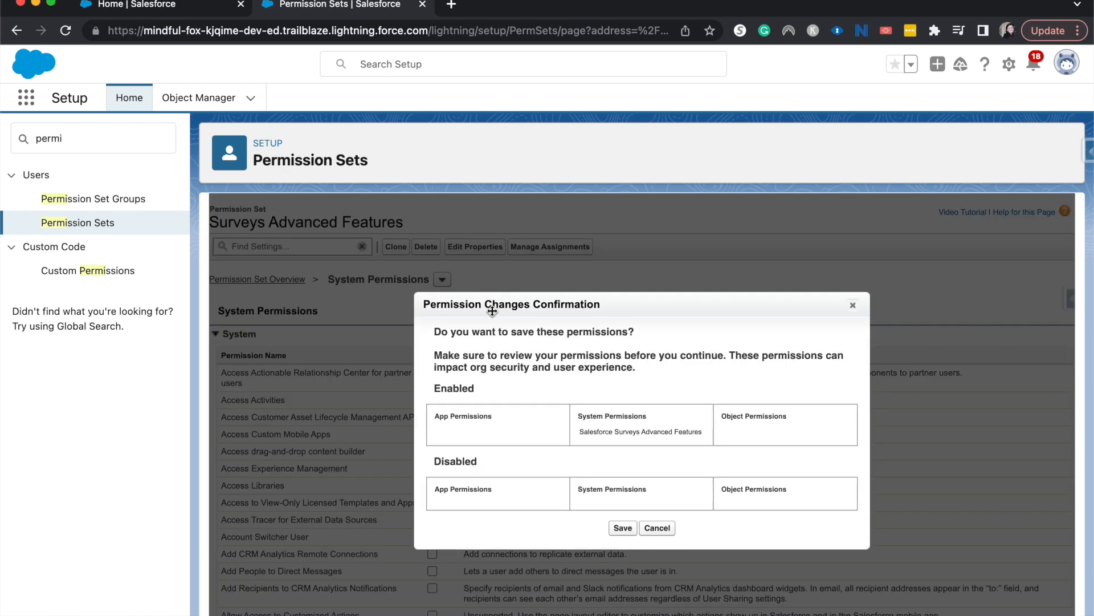
mouse_move(627, 518)
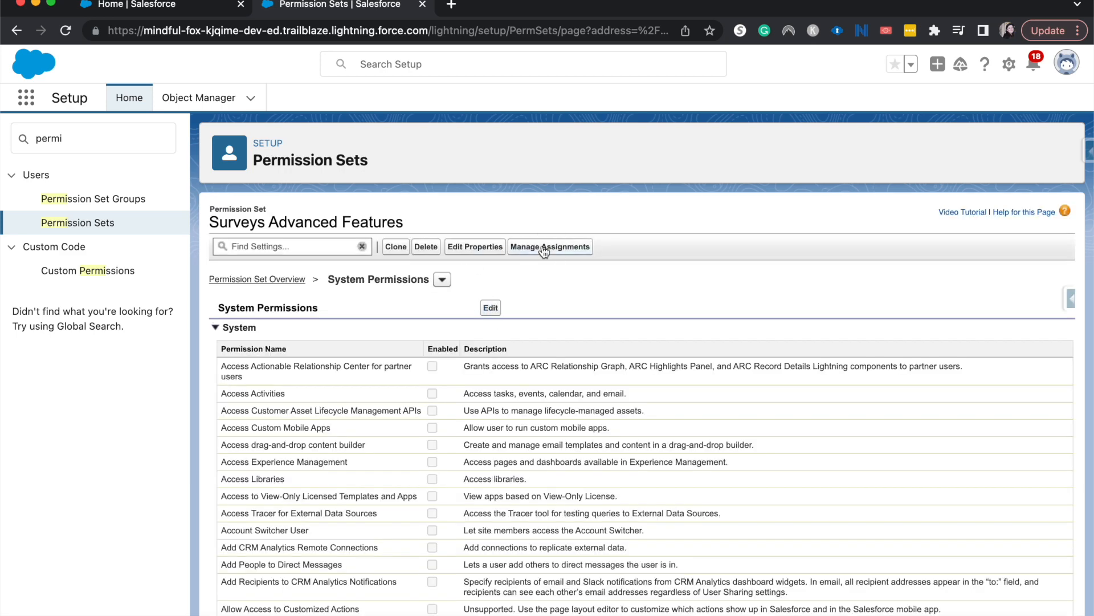
Step: Through Manage Assignments, assign the permission set to the System Administrator user
click(549, 247)
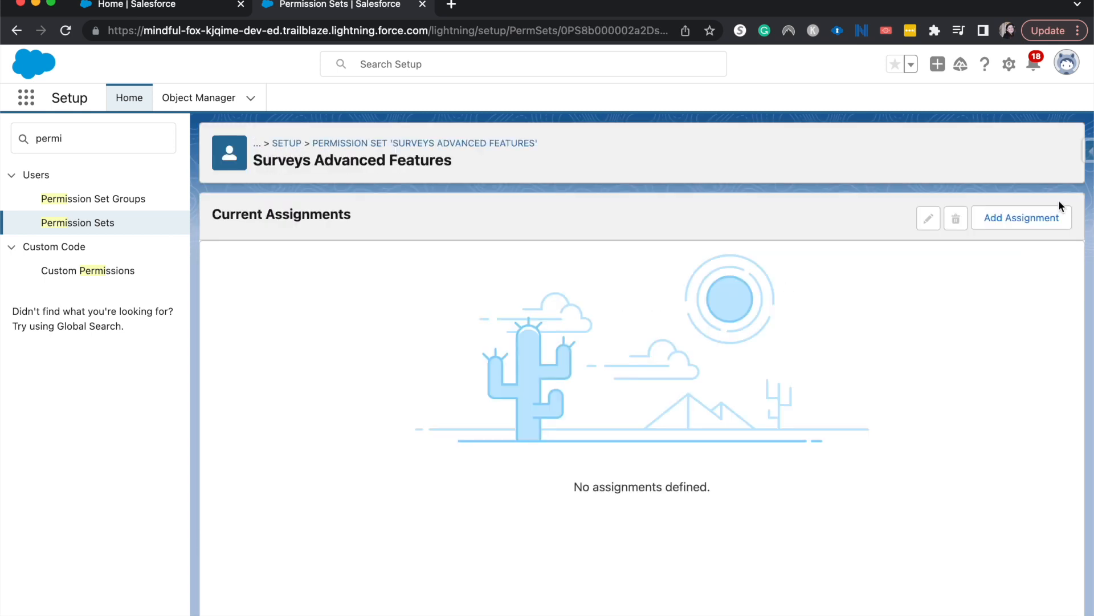
click(1020, 218)
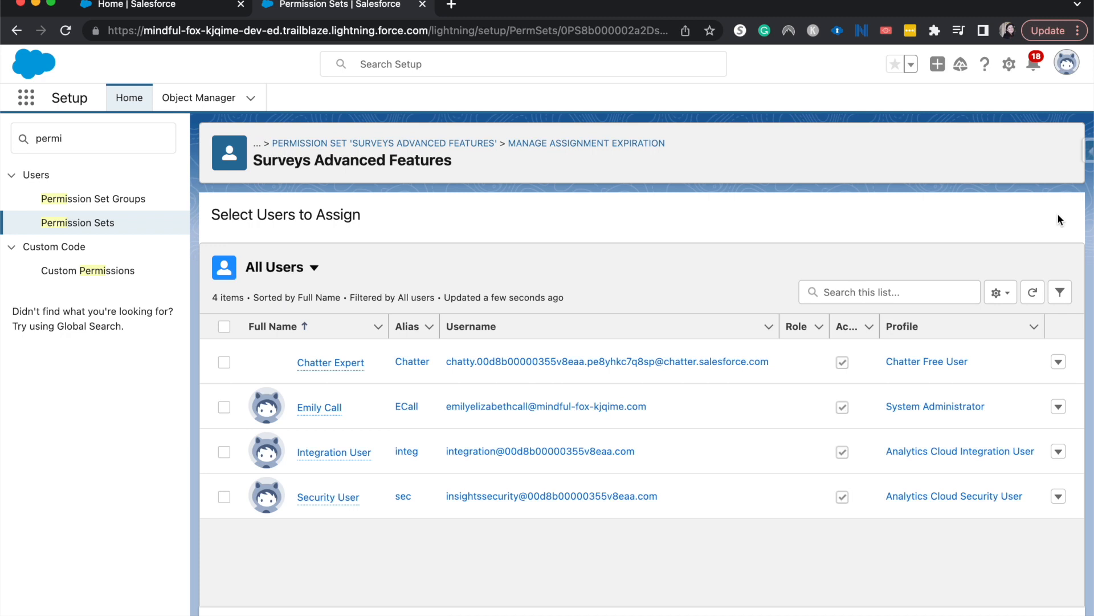
click(223, 406)
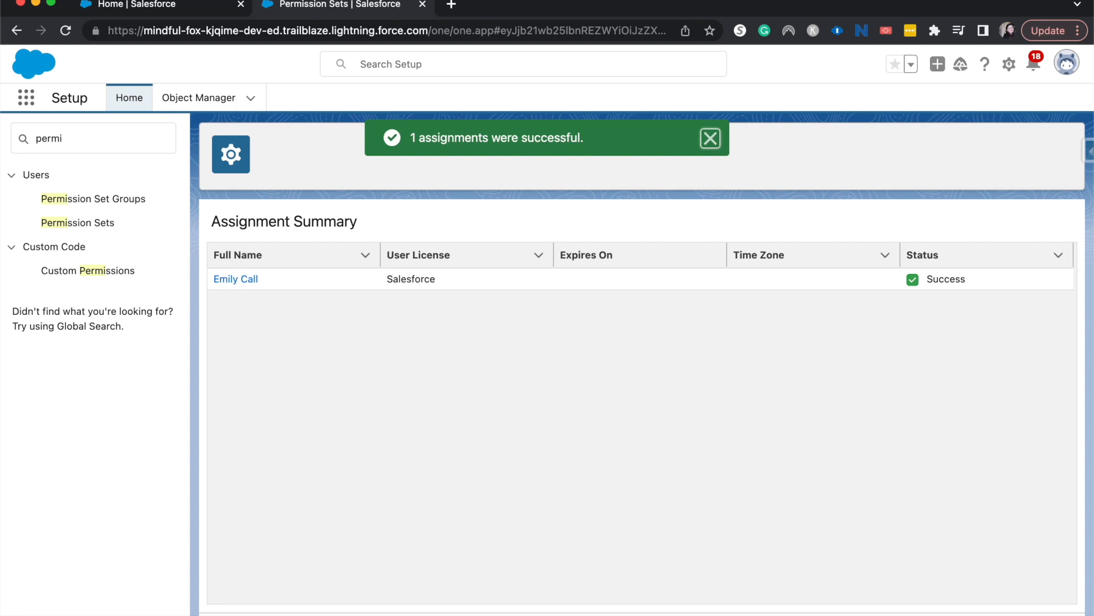
click(710, 137)
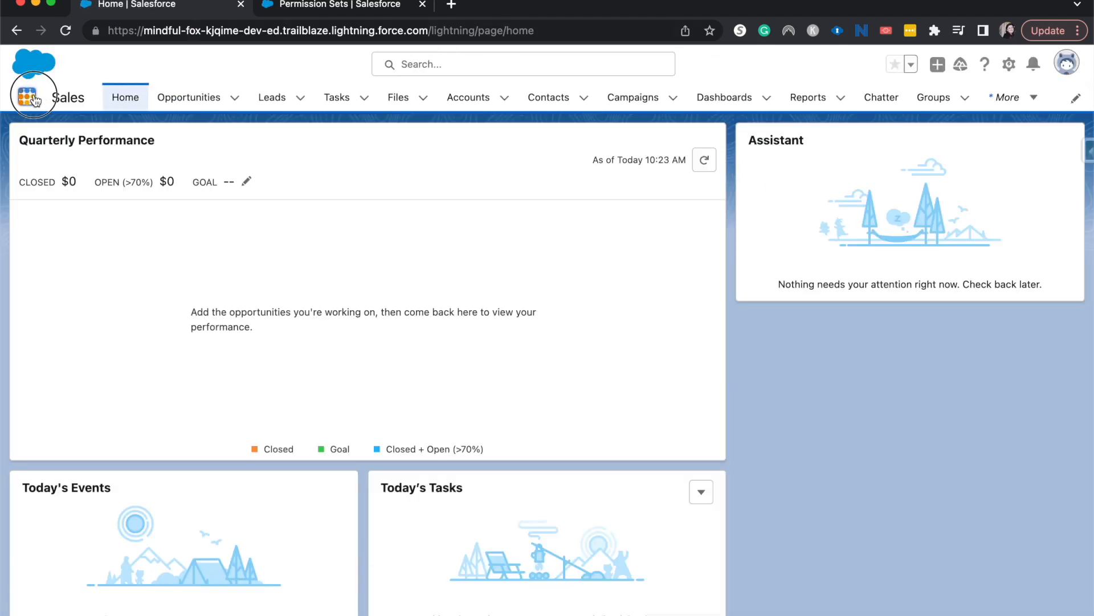
Step: From the App Launcher go to Surveys, open the template and expand its Advanced Settings
click(28, 97)
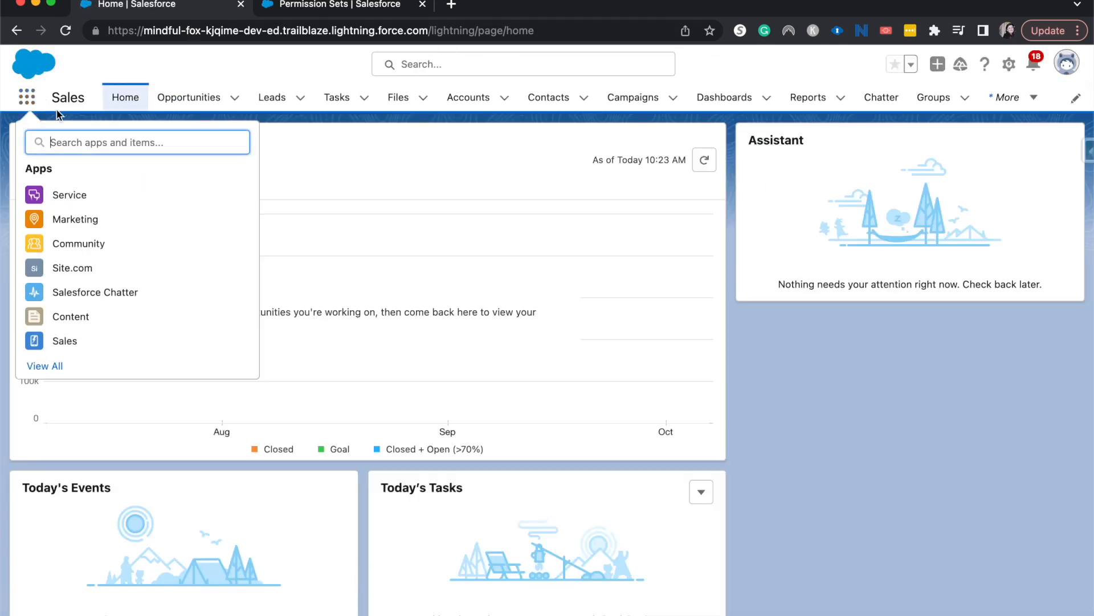
text(surv)
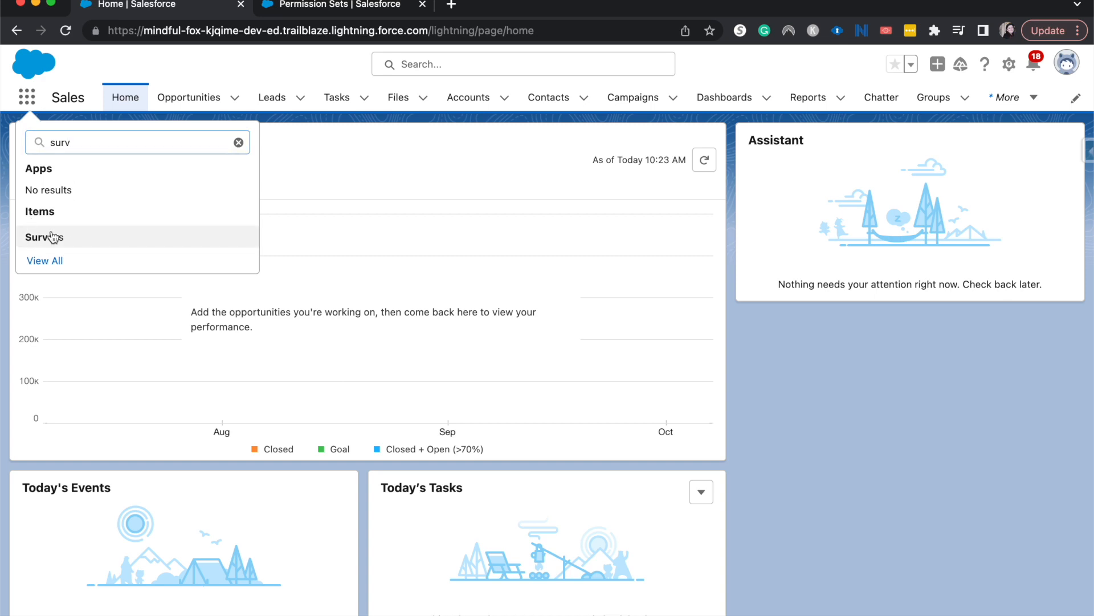
click(44, 237)
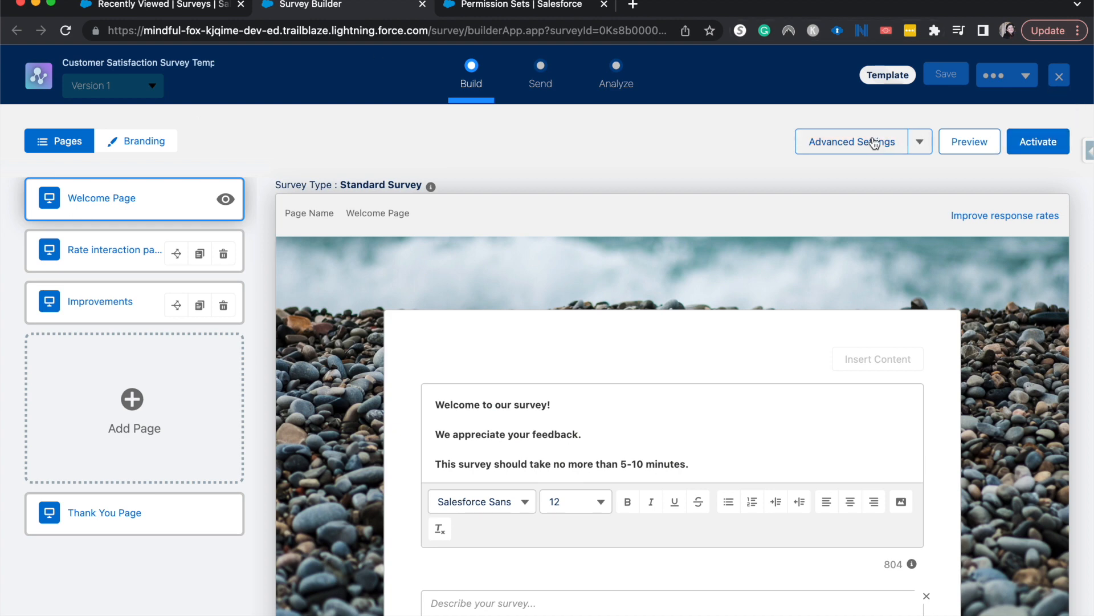
click(919, 142)
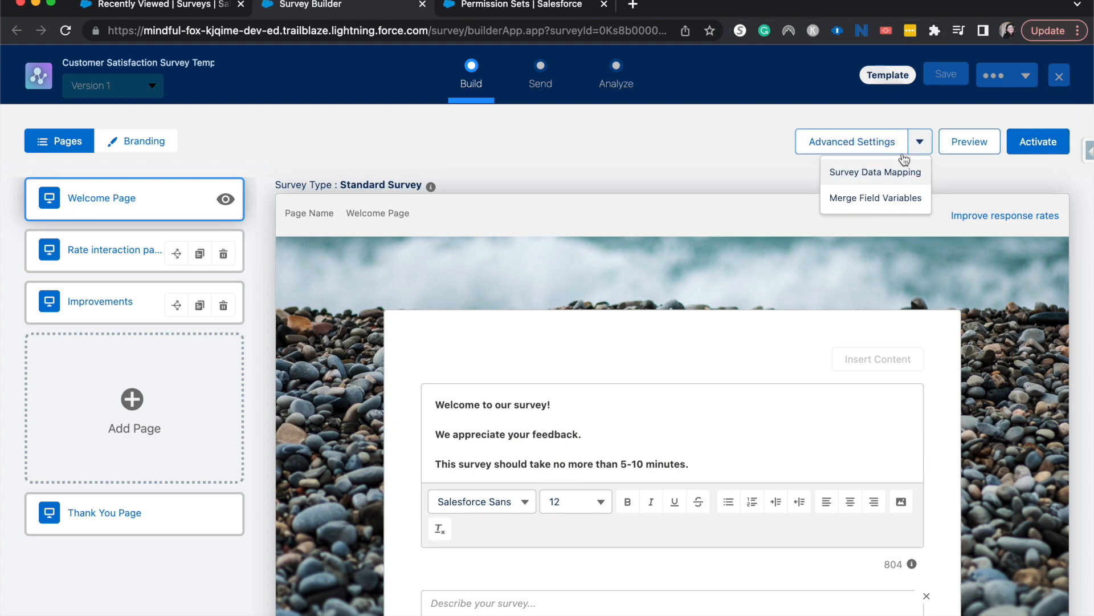